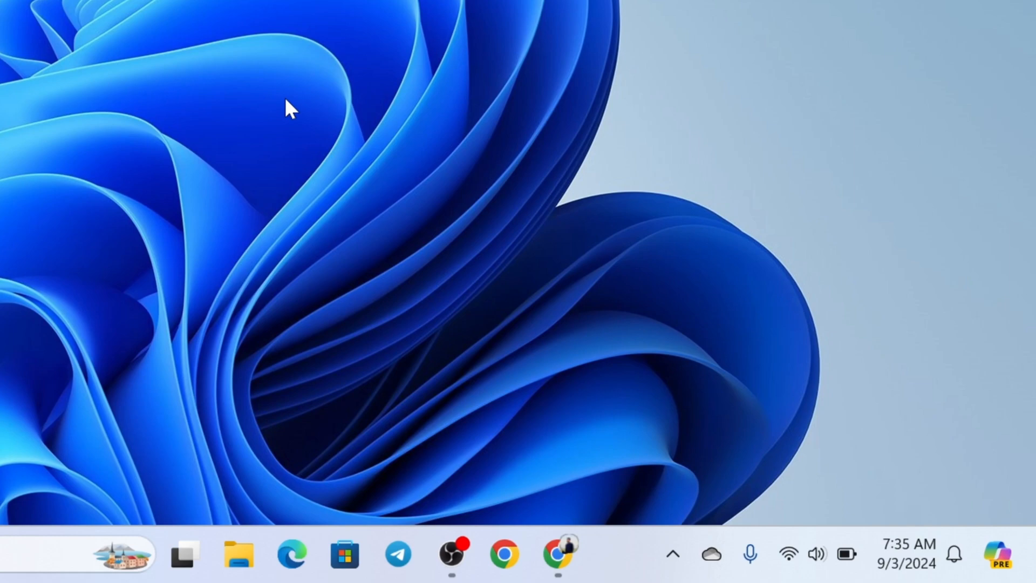
pyautogui.moveTo(409, 545)
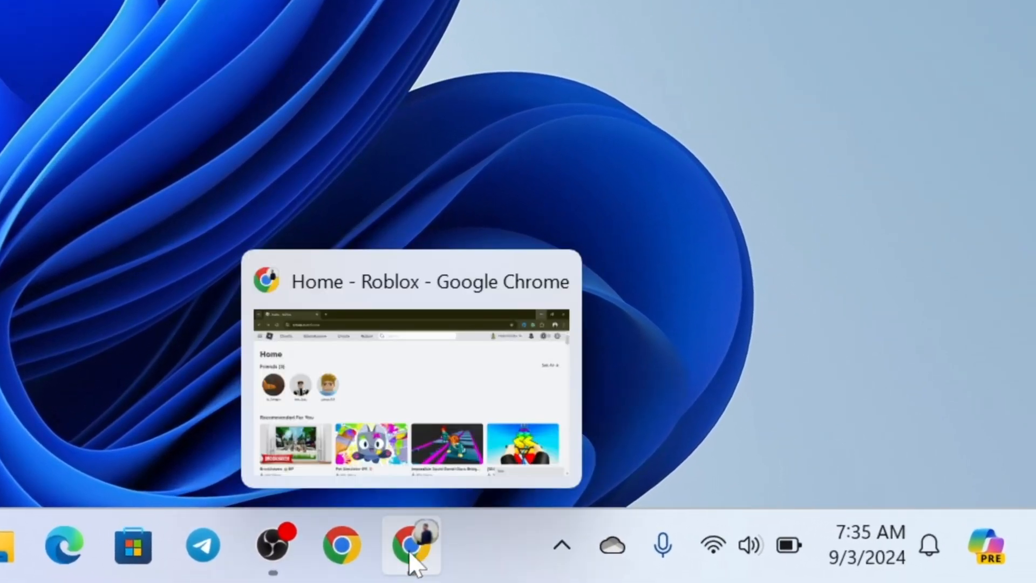
# - Bring the 'Home - Roblox' Chrome window to the front from the taskbar
pyautogui.click(409, 545)
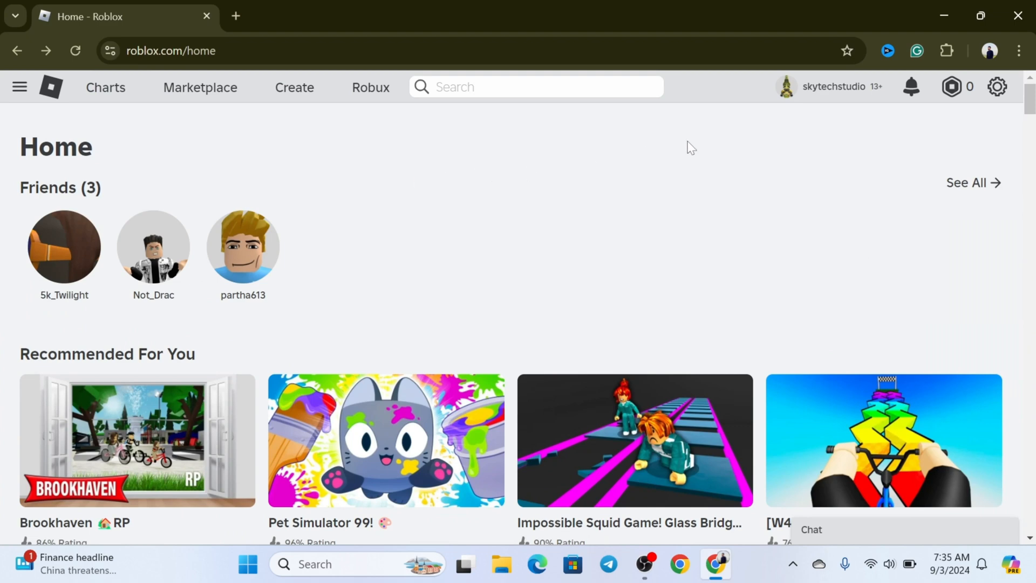
pyautogui.moveTo(289, 201)
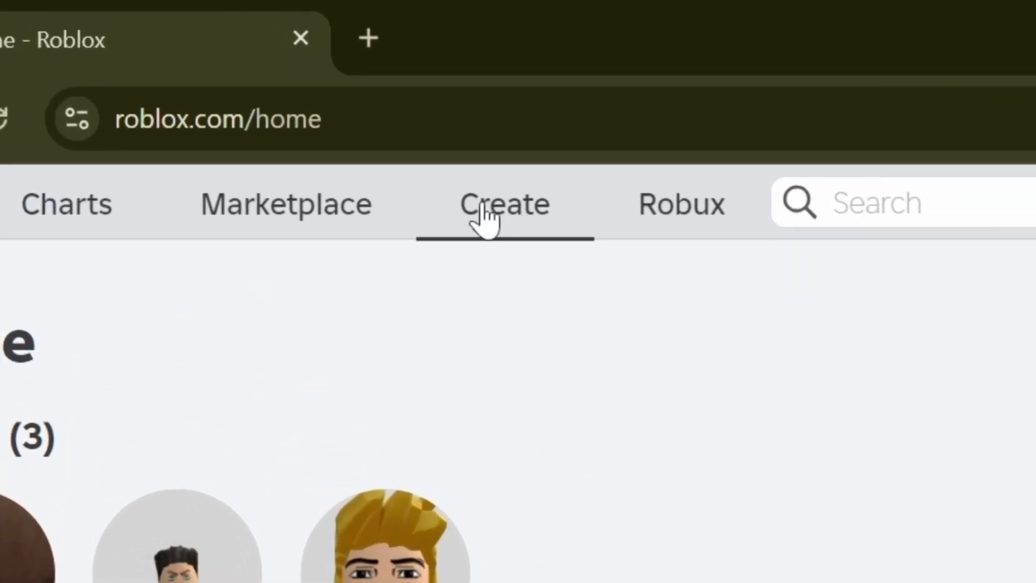
# - Go to Creator Hub via Create and scroll through its experiences overview
pyautogui.click(504, 204)
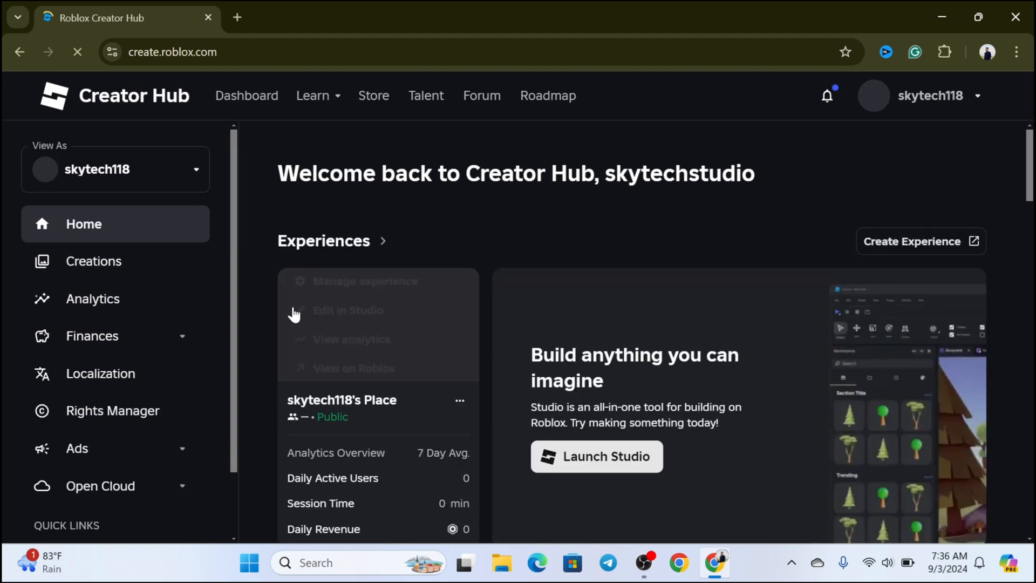
pyautogui.scroll(-3)
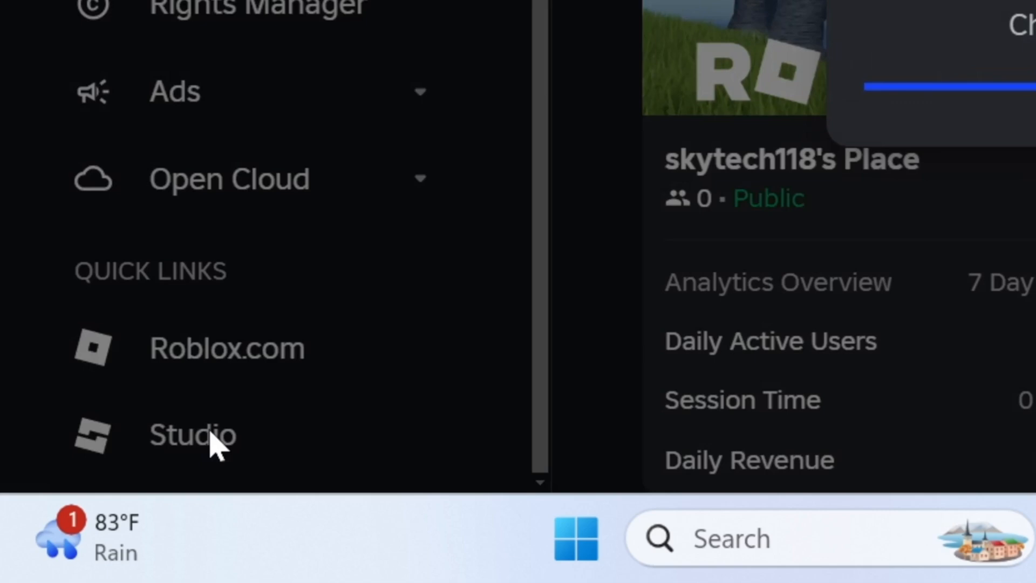
# - Download Roblox Studio from Quick Links and run the installer from Chrome's downloads
pyautogui.click(192, 435)
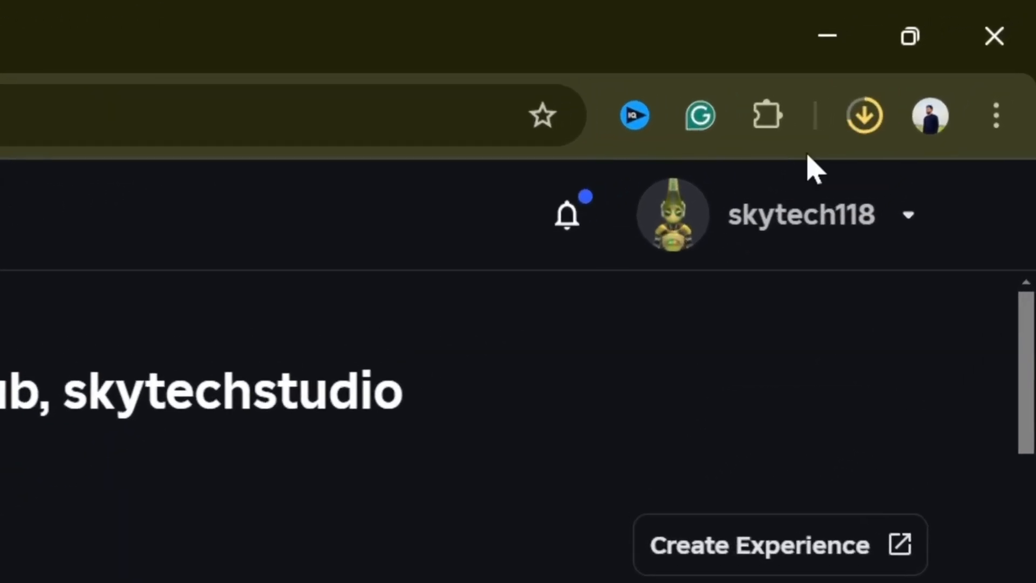
pyautogui.click(864, 115)
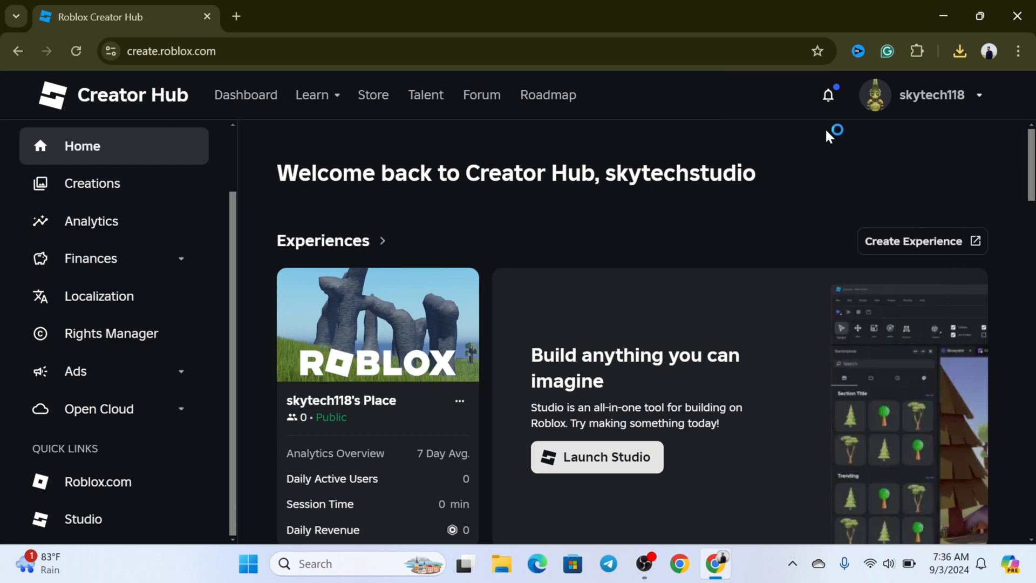
pyautogui.click(595, 456)
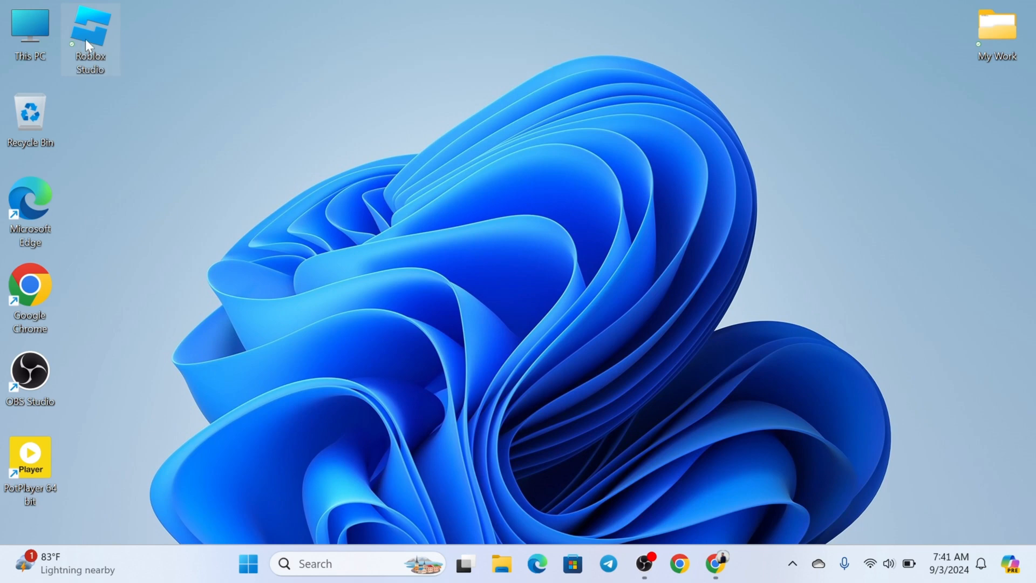
# - Launch Roblox Studio from its desktop shortcut
pyautogui.doubleClick(89, 36)
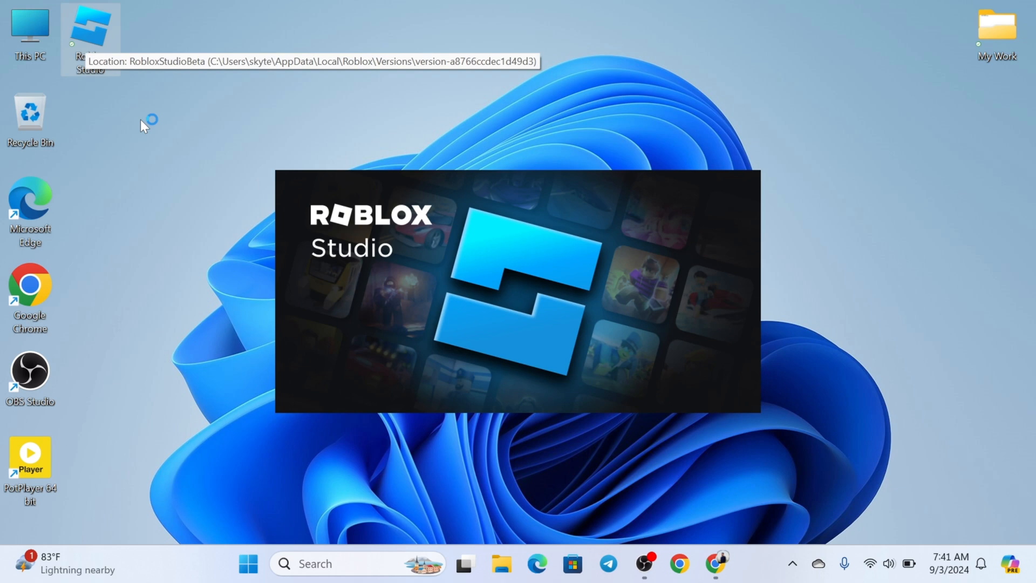
pyautogui.moveTo(386, 334)
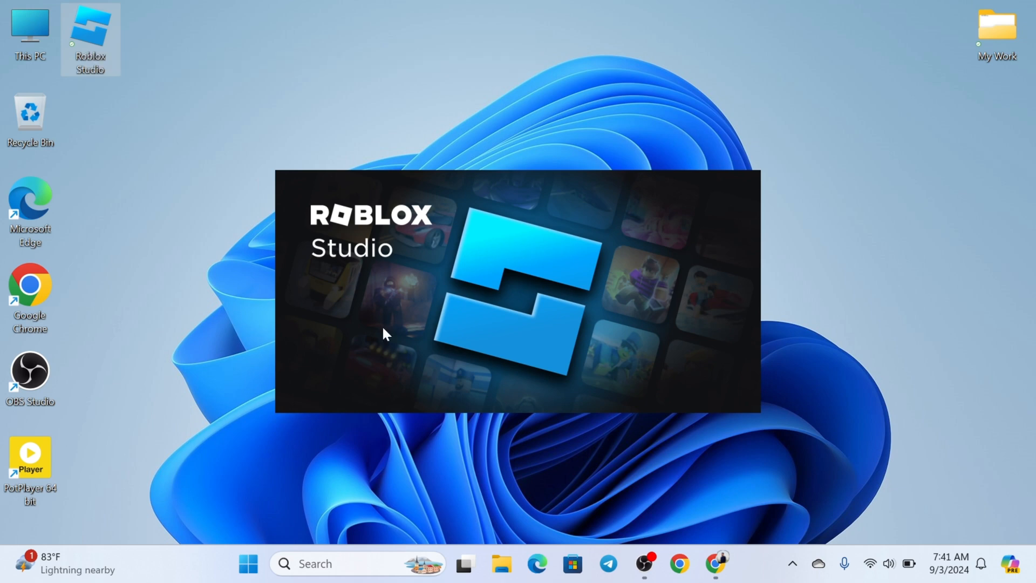
pyautogui.moveTo(408, 327)
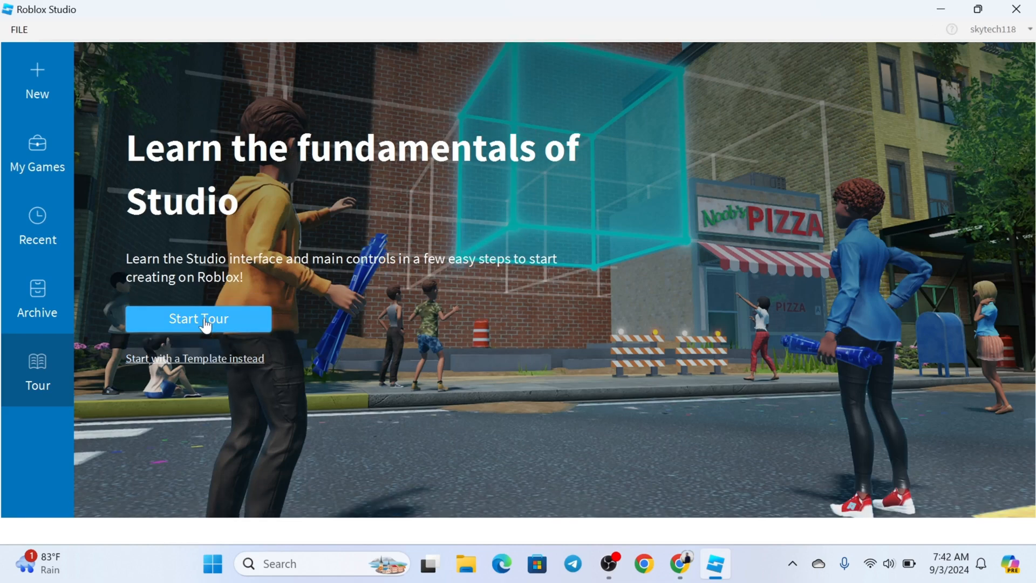
# - Start the Studio tour and dismiss the New Dragger Improvements popup
pyautogui.click(198, 318)
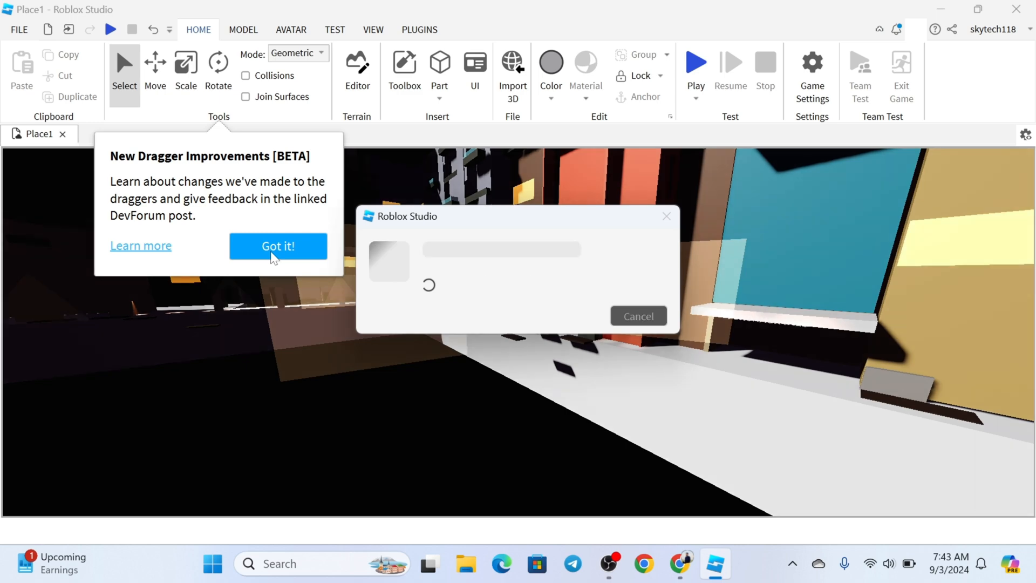
pyautogui.click(277, 246)
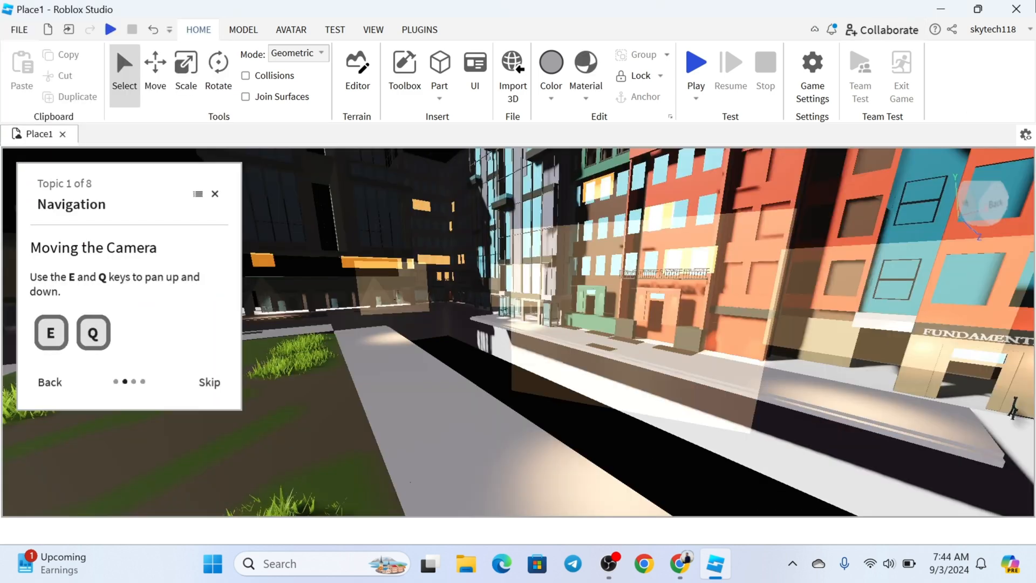